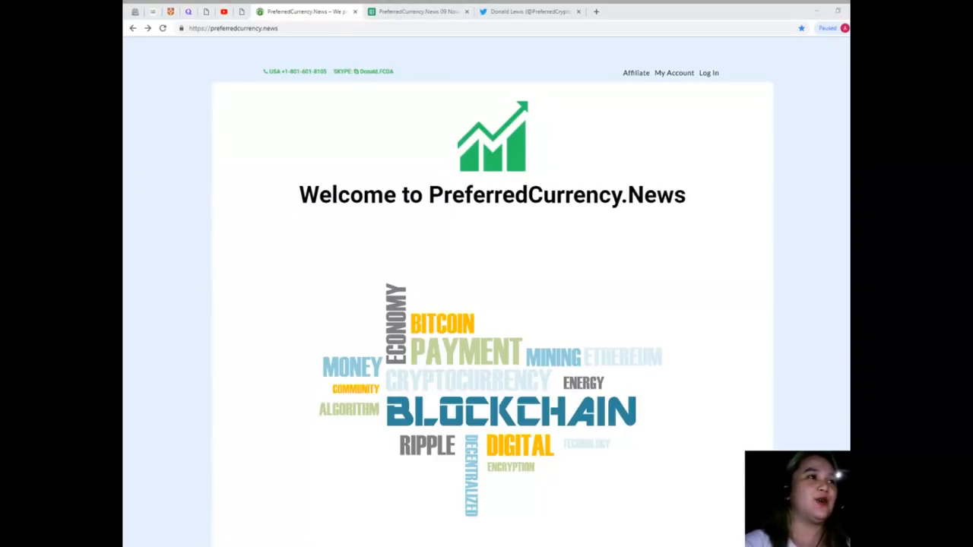
Switch to the pcn.today tab with the IBM and Seagate blockchain hard drive article
left_click(418, 11)
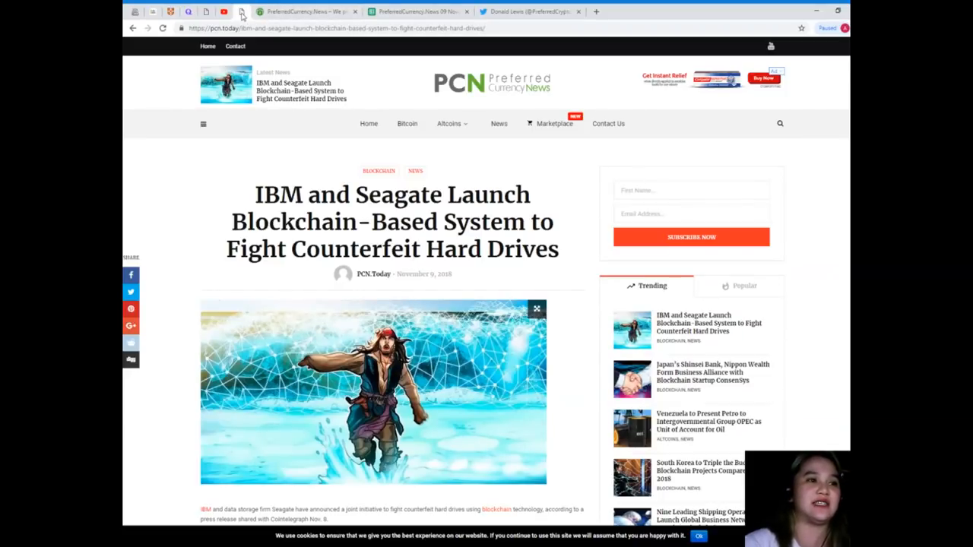
left_click(161, 28)
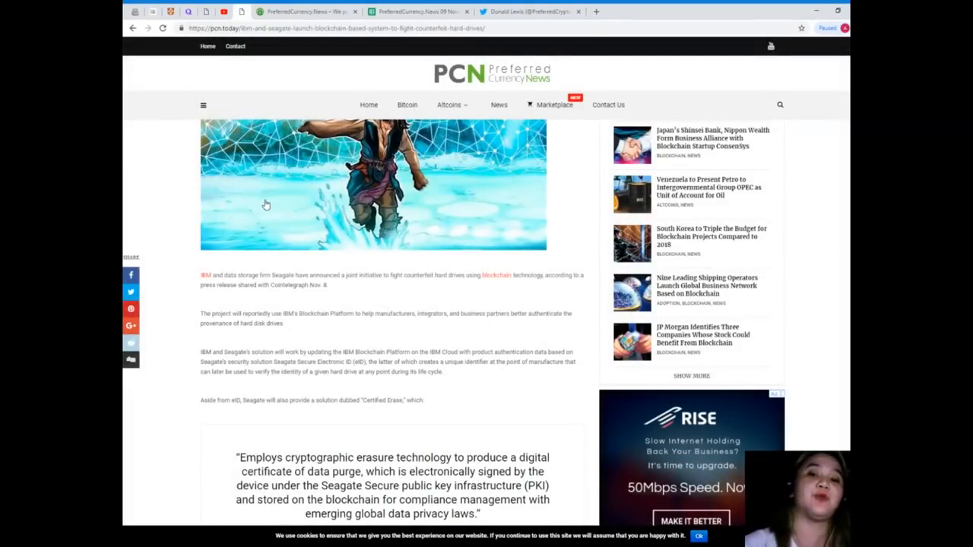
scroll("up", 3)
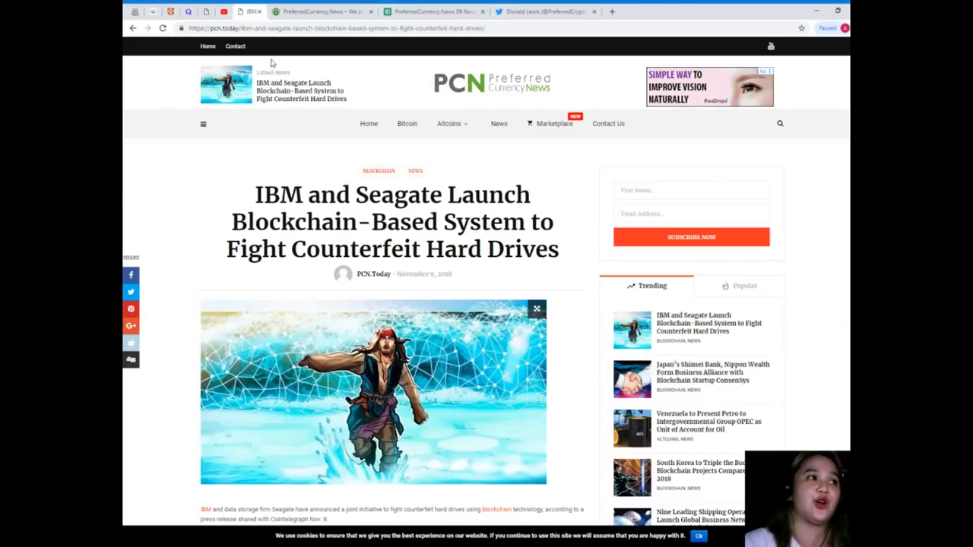
scroll("down", 3)
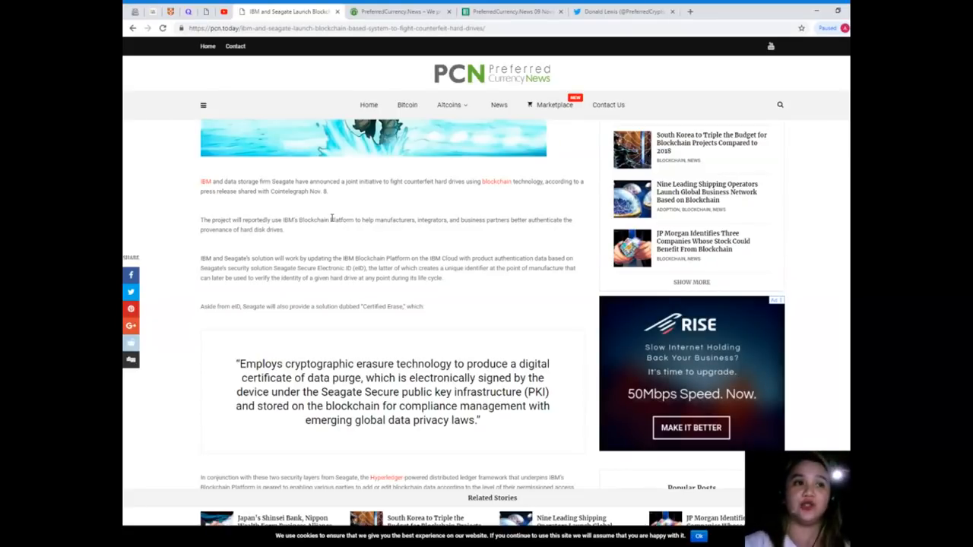
mouse_move(318, 236)
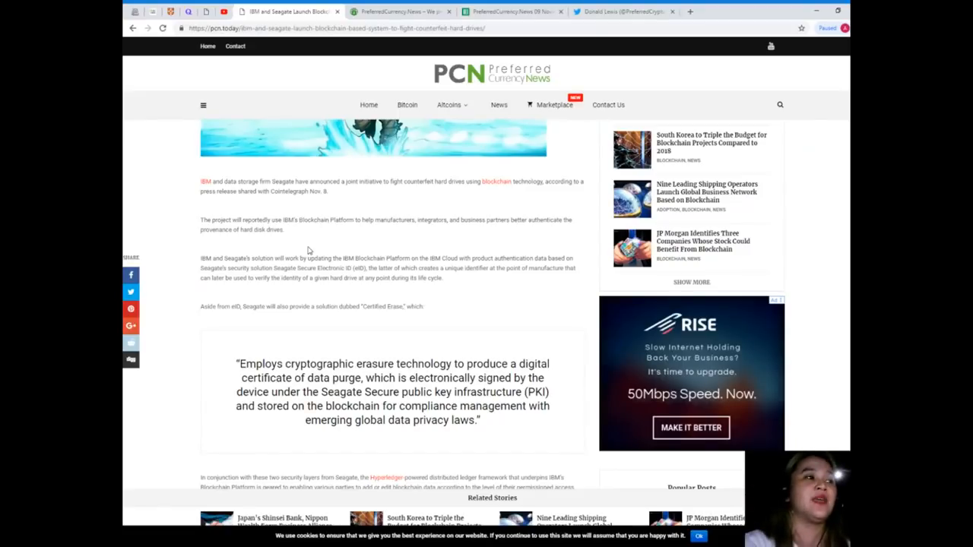
scroll("down", 3)
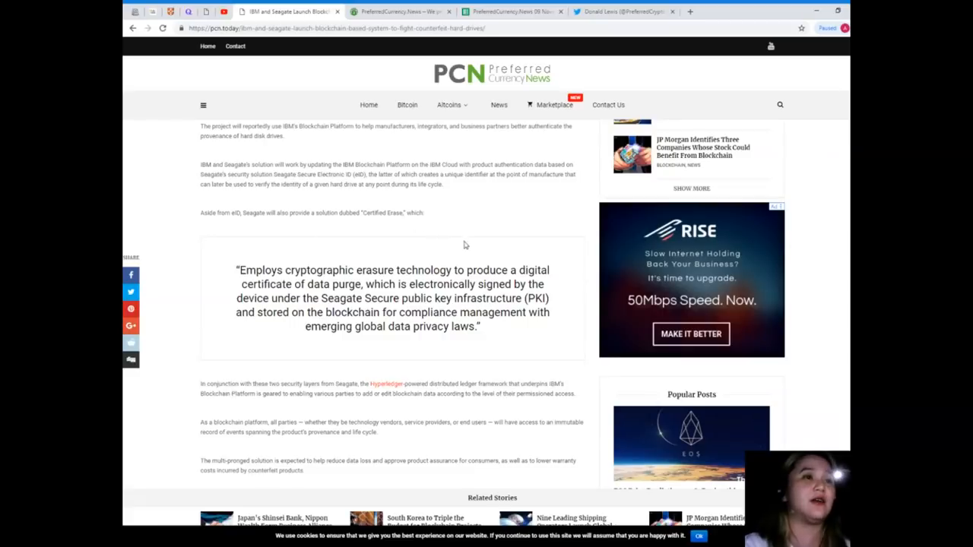
mouse_move(407, 254)
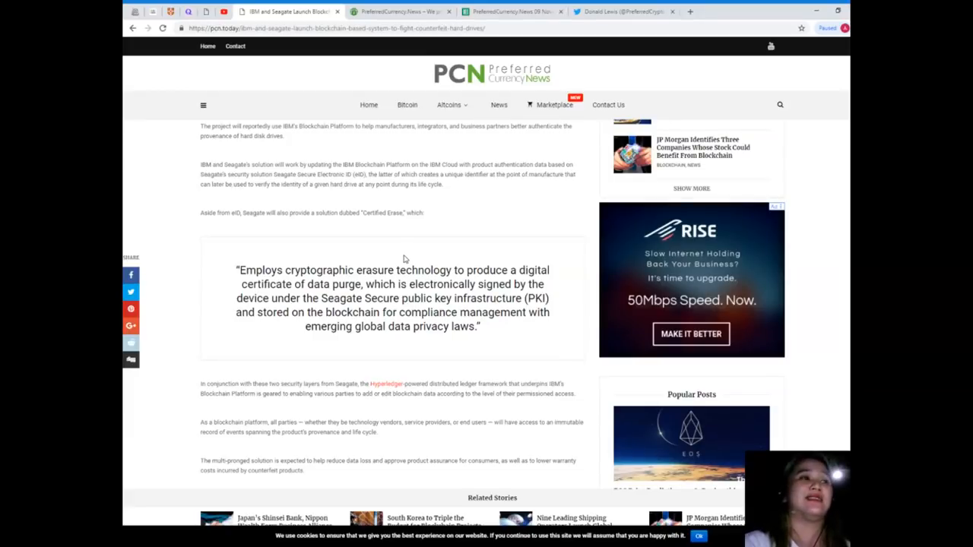
mouse_move(452, 192)
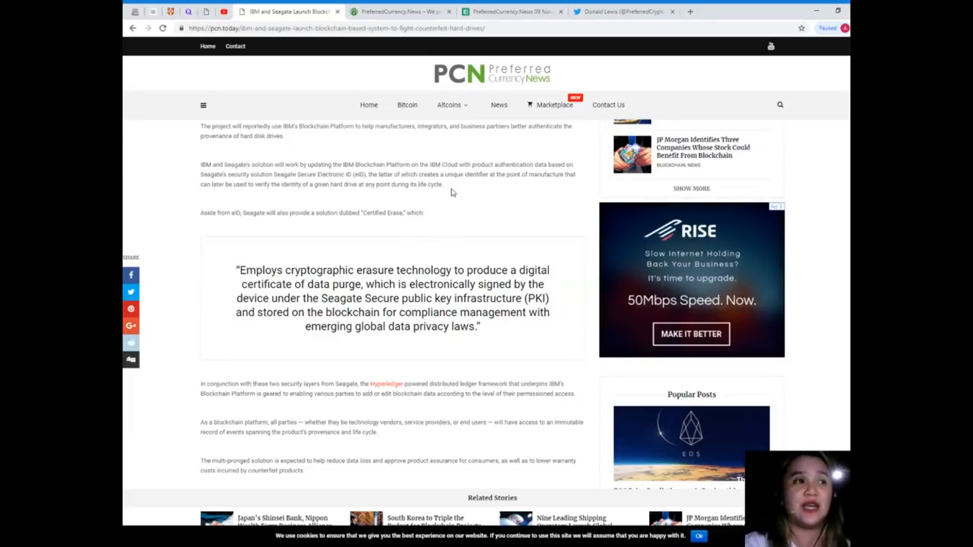
mouse_move(542, 188)
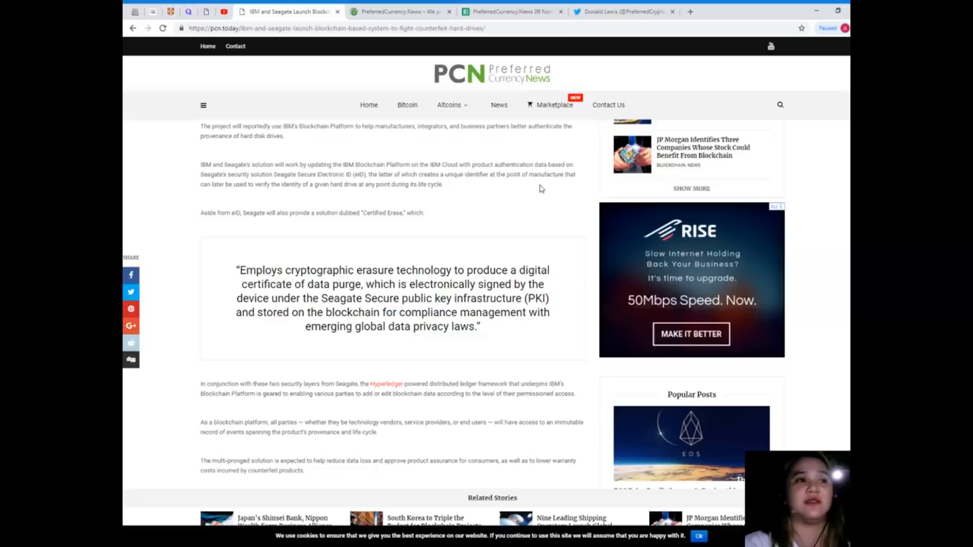
mouse_move(566, 186)
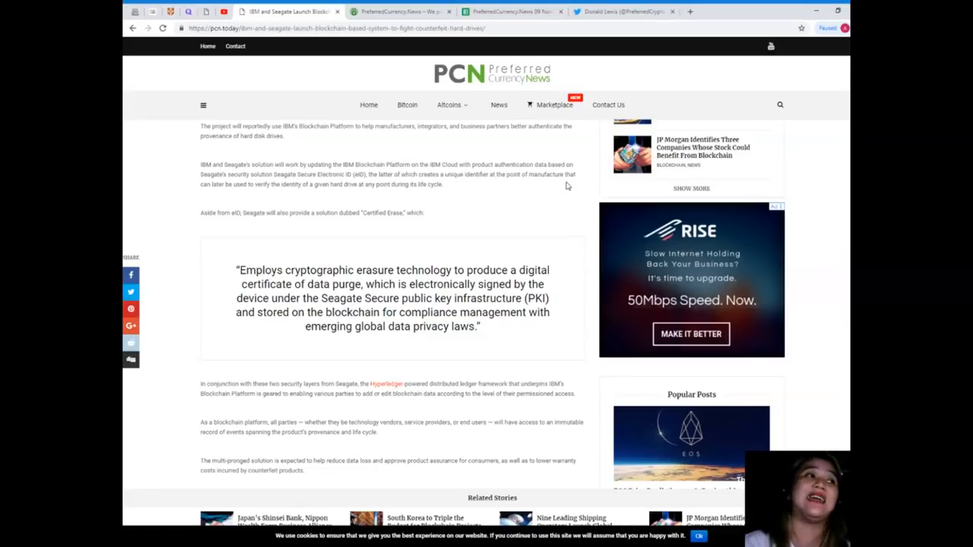
mouse_move(566, 188)
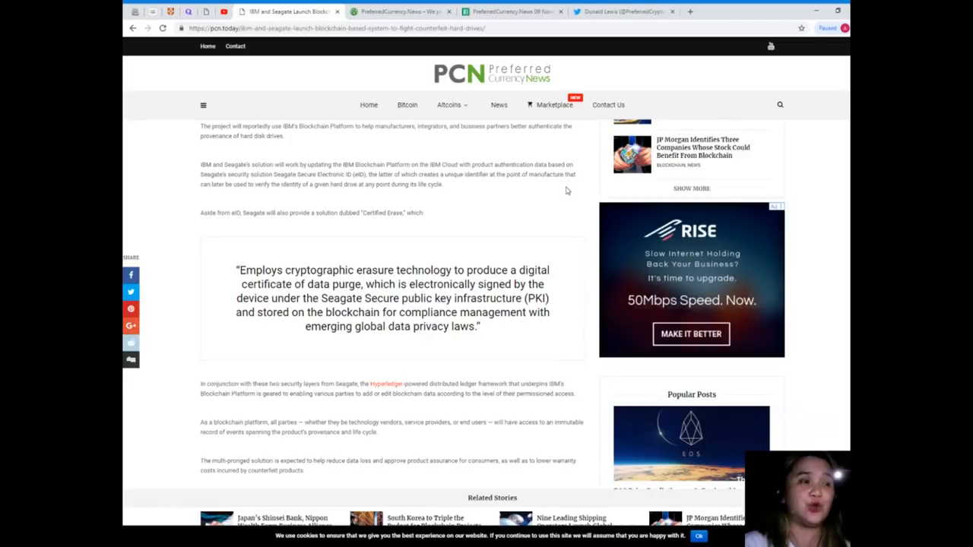
scroll("down", 3)
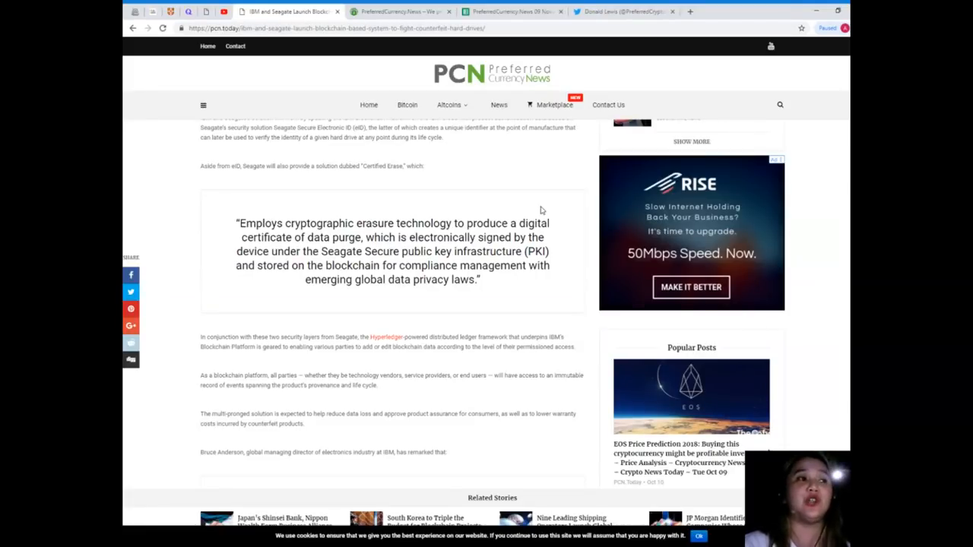
scroll("down", 3)
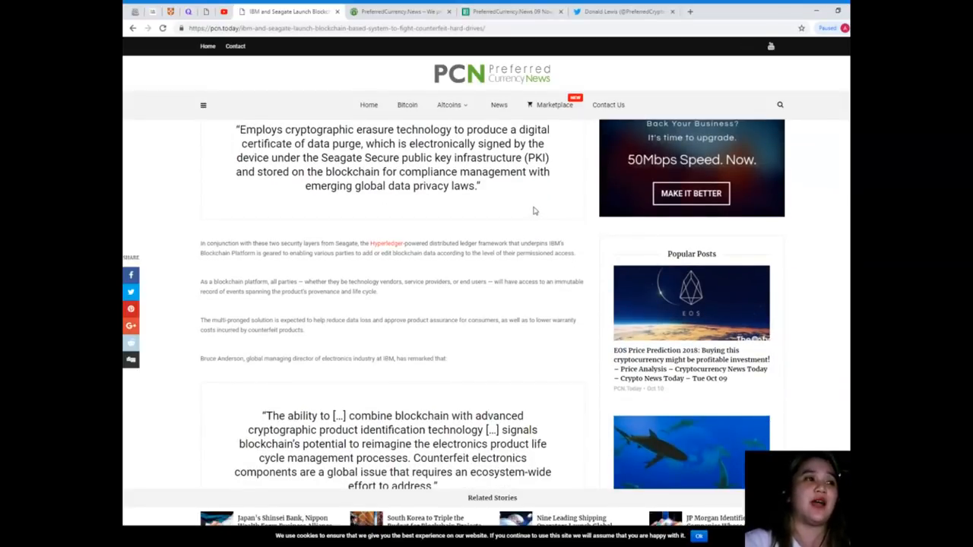
mouse_move(529, 213)
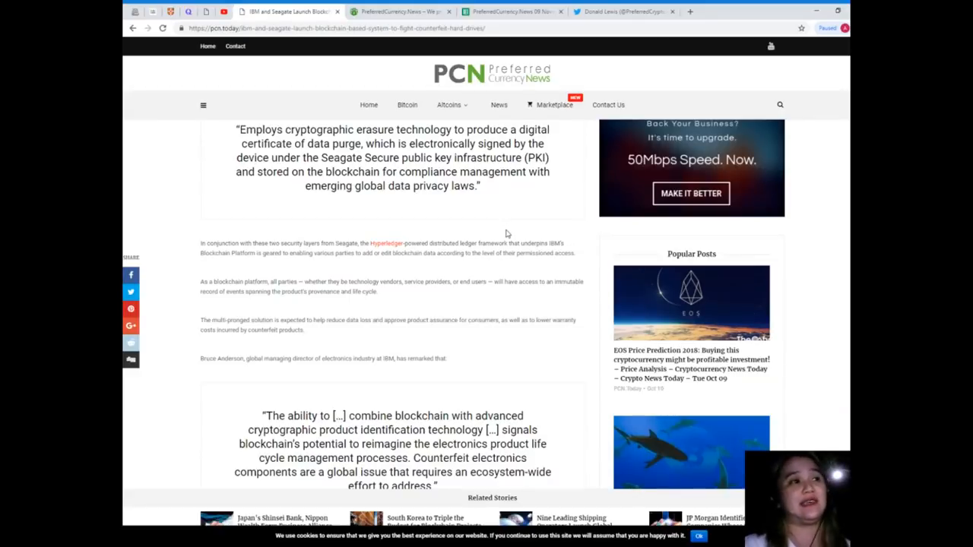
mouse_move(497, 239)
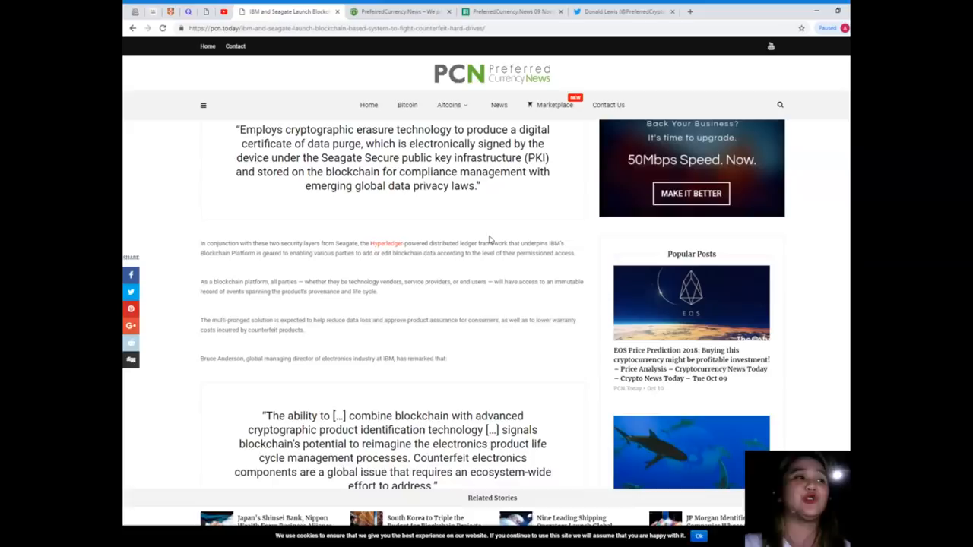
mouse_move(484, 234)
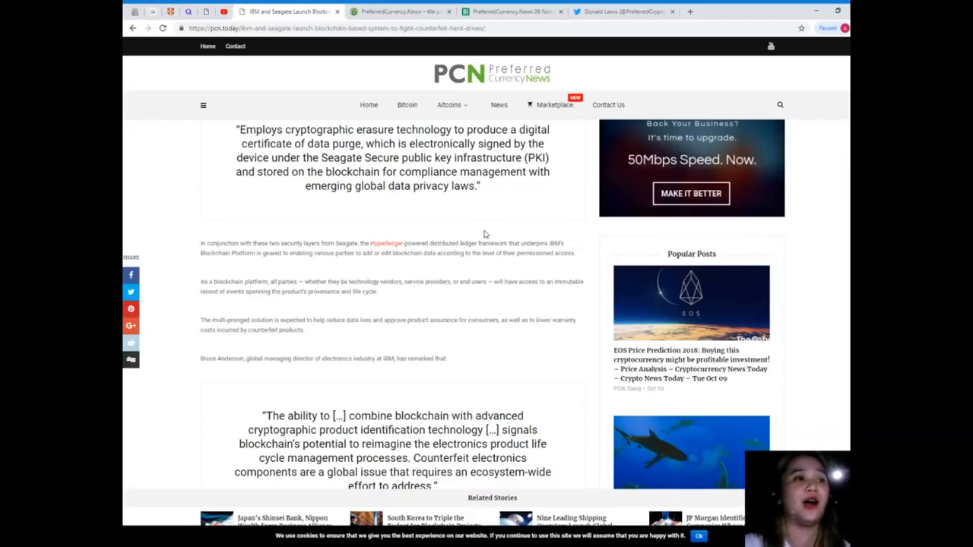
mouse_move(479, 241)
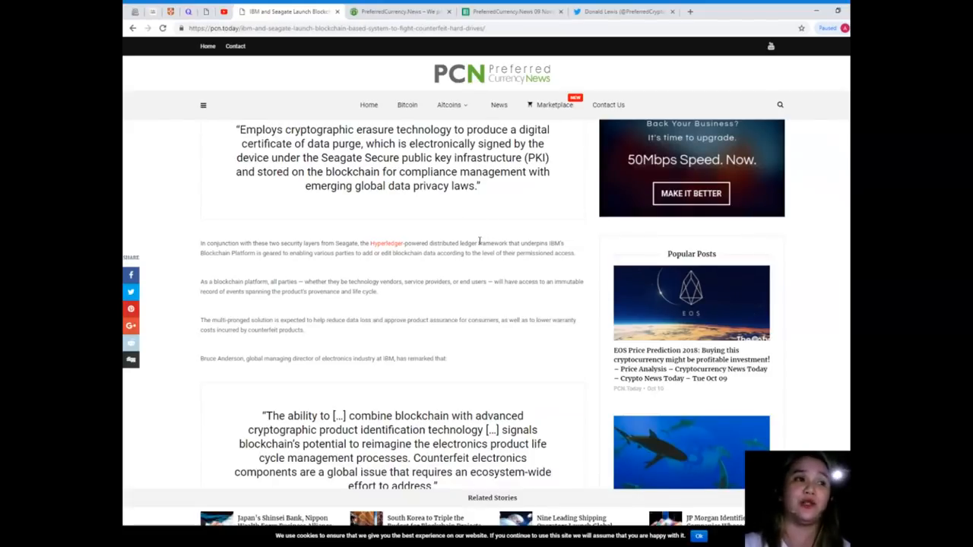
scroll("down", 3)
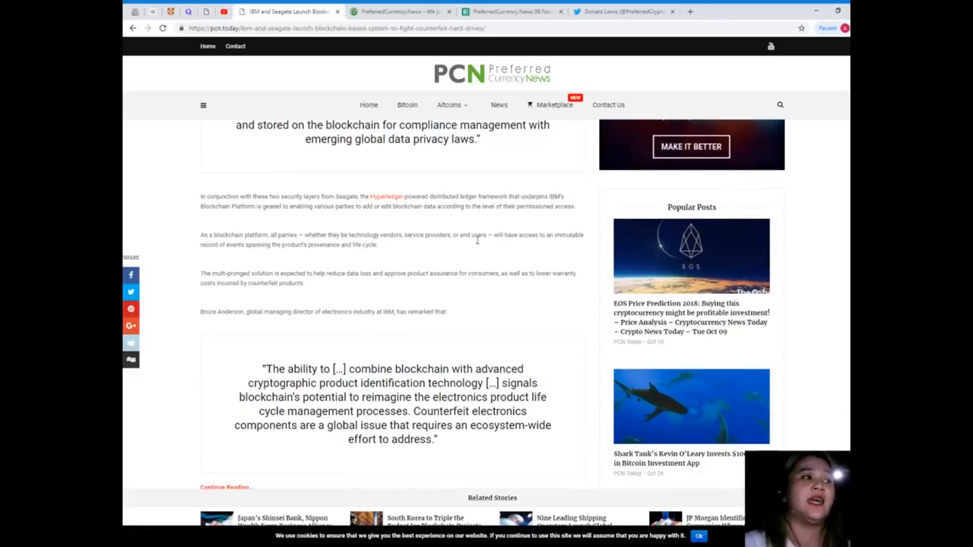
mouse_move(476, 245)
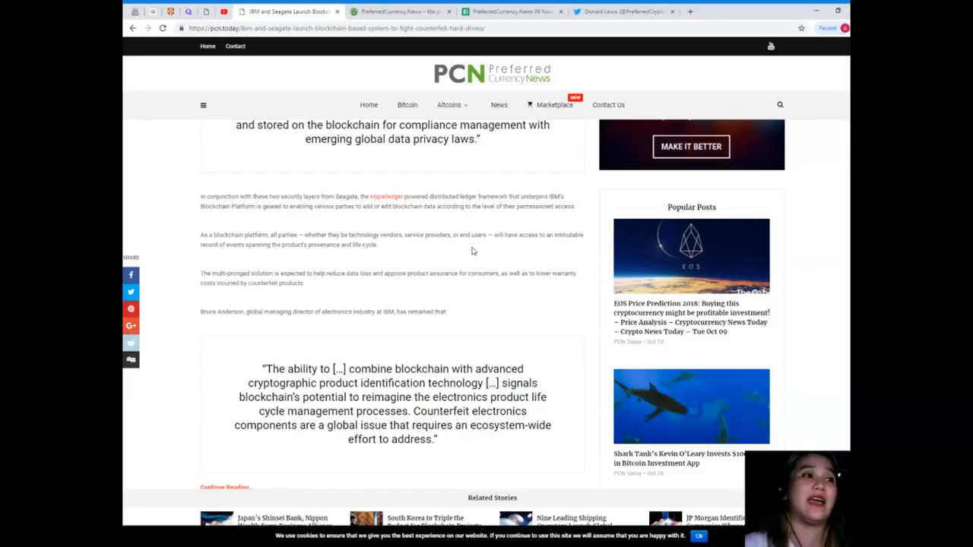
mouse_move(467, 281)
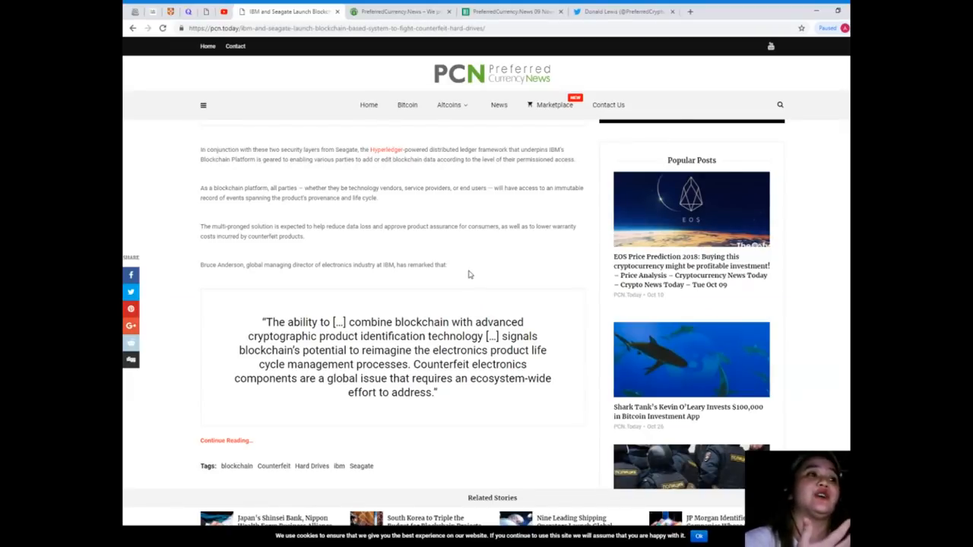
mouse_move(535, 317)
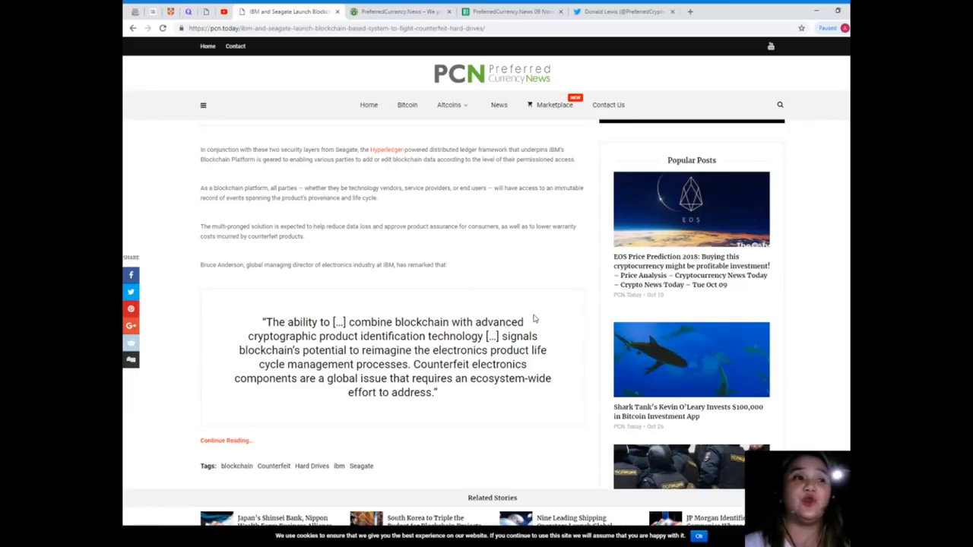
mouse_move(533, 312)
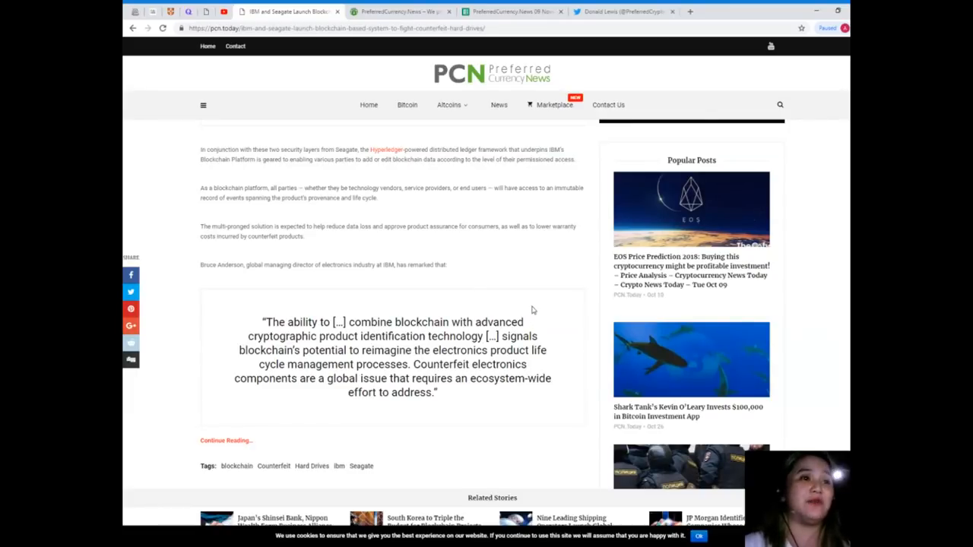
mouse_move(531, 309)
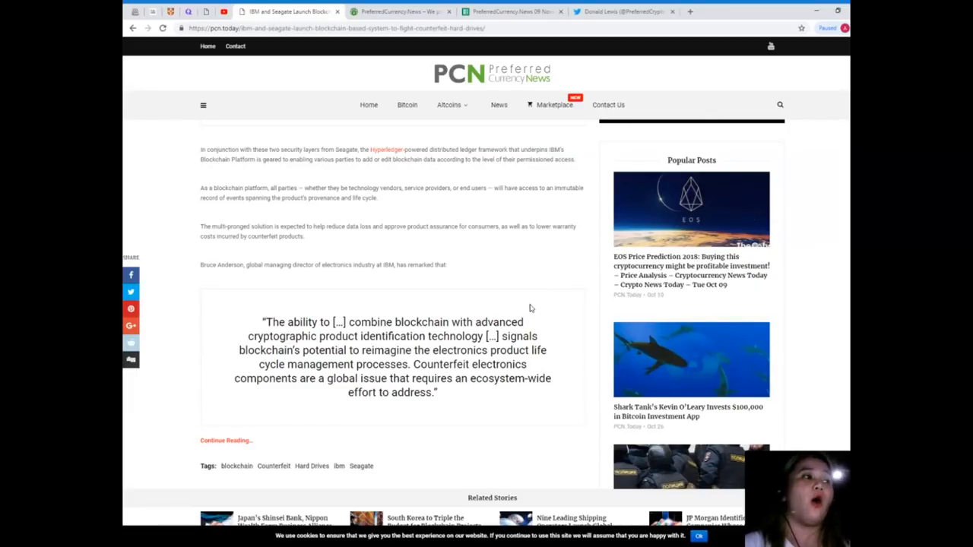
mouse_move(525, 309)
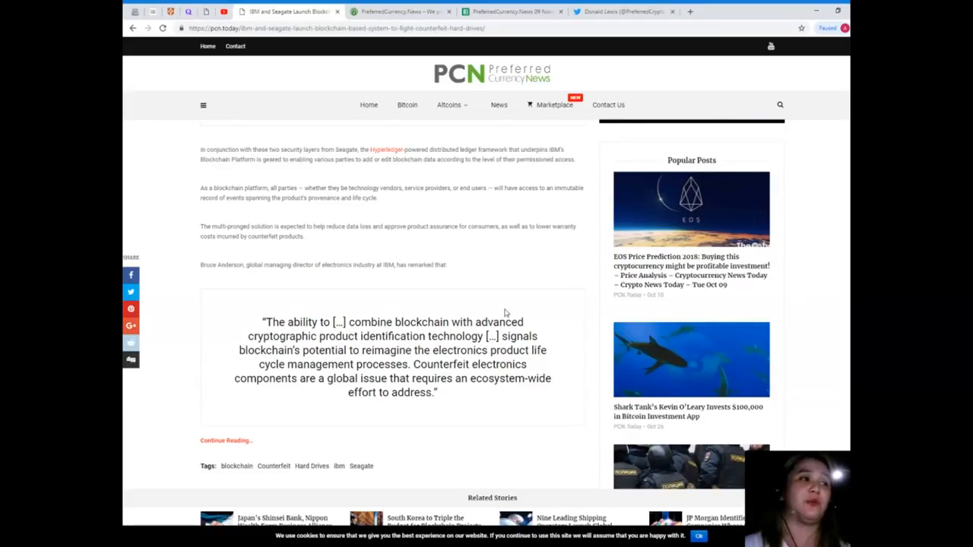
scroll("down", 3)
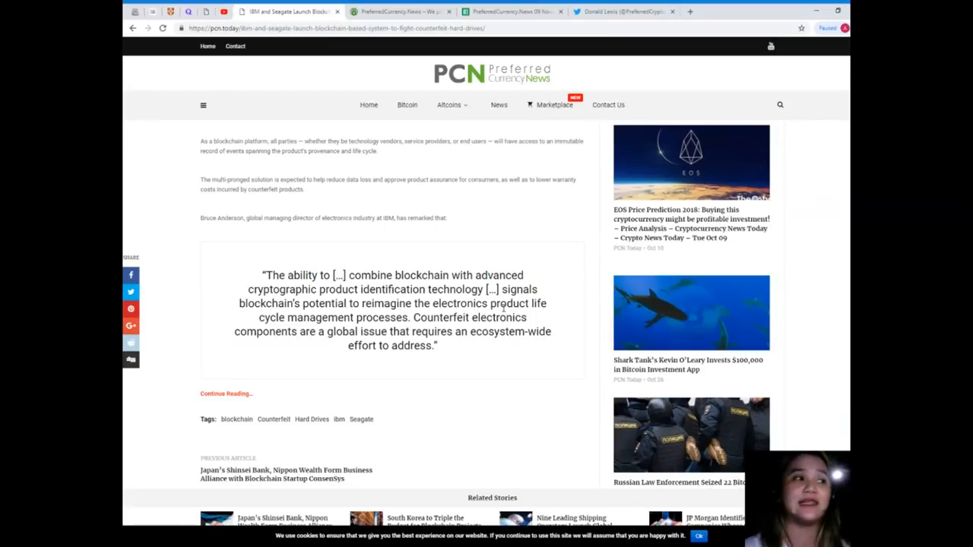
scroll("down", 3)
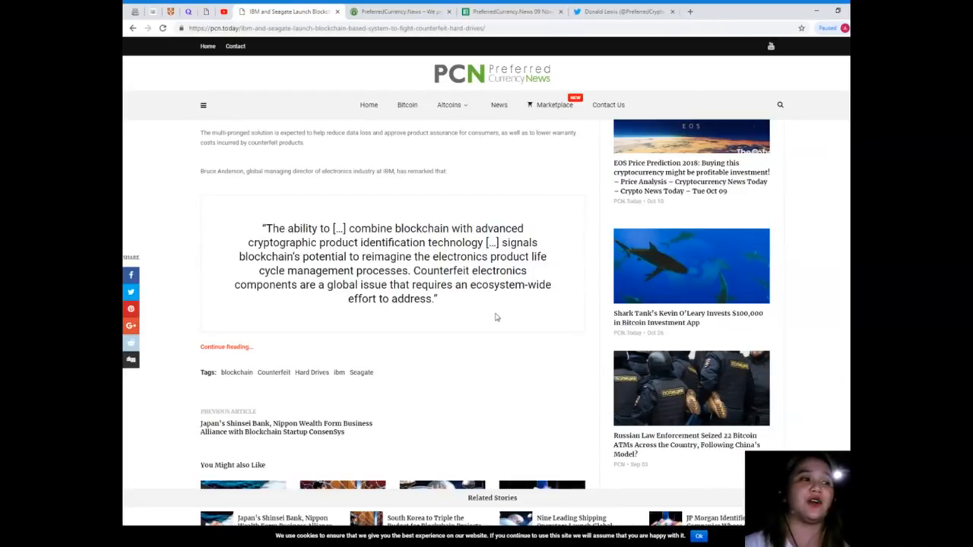
mouse_move(495, 320)
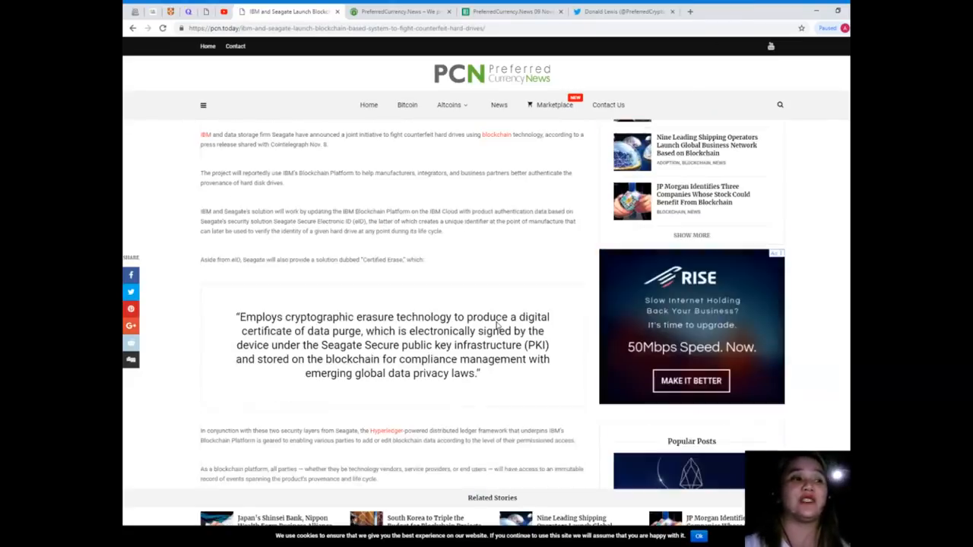
scroll("up", 3)
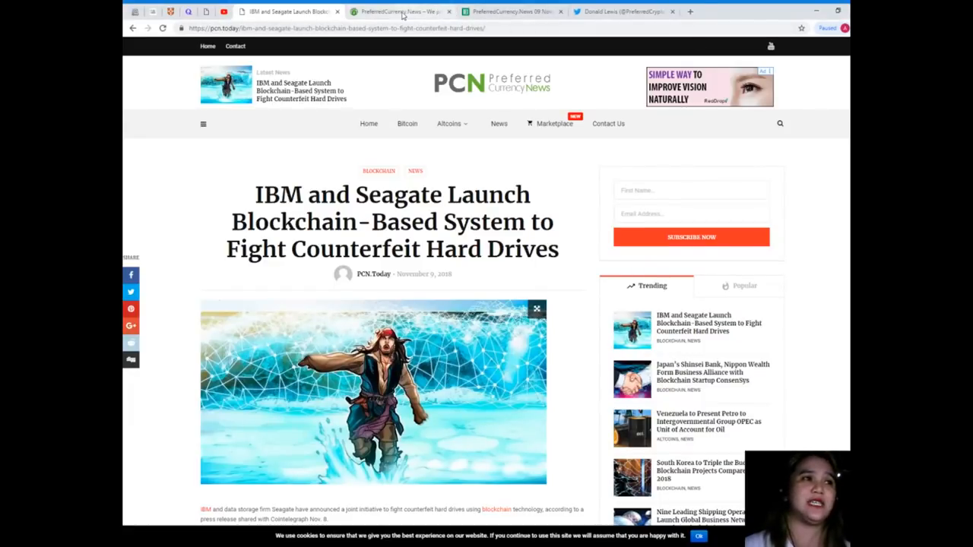
Return to the PreferredCurrency.News homepage and scroll past pricing and video to Contact Us and testimonials
left_click(401, 12)
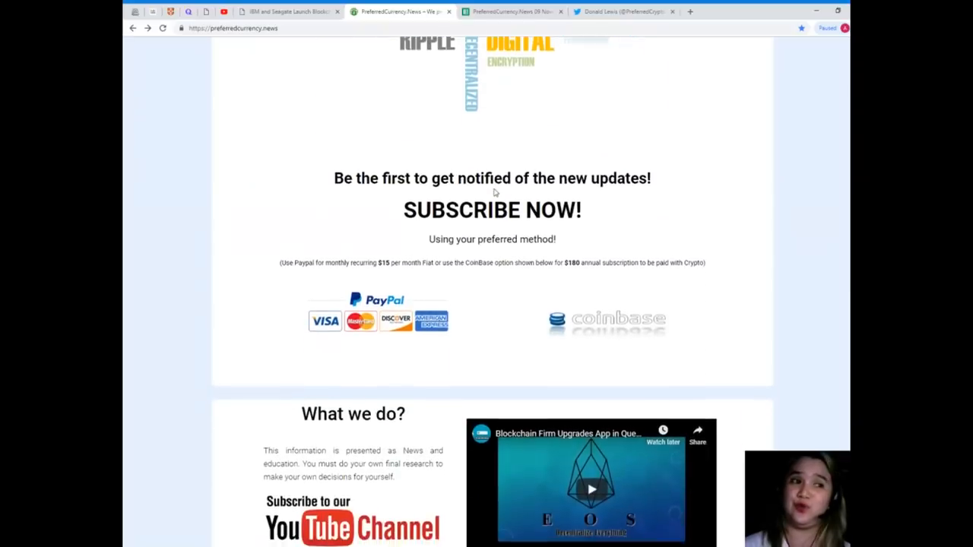
scroll("down", 3)
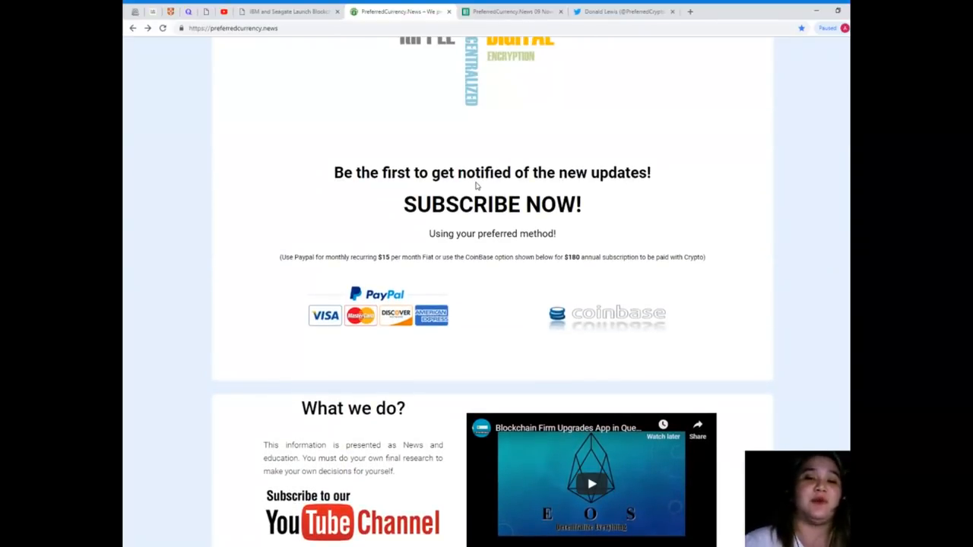
scroll("down", 3)
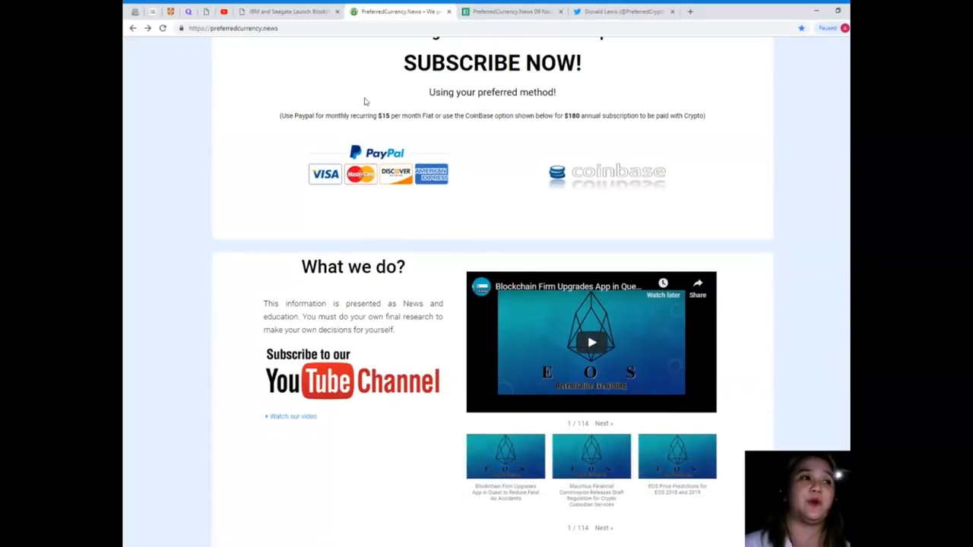
mouse_move(397, 126)
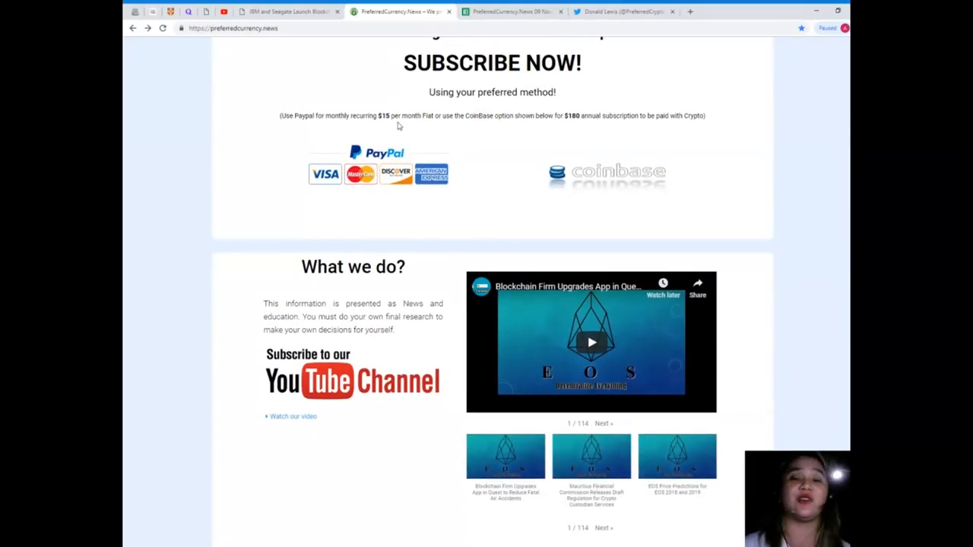
scroll("down", 3)
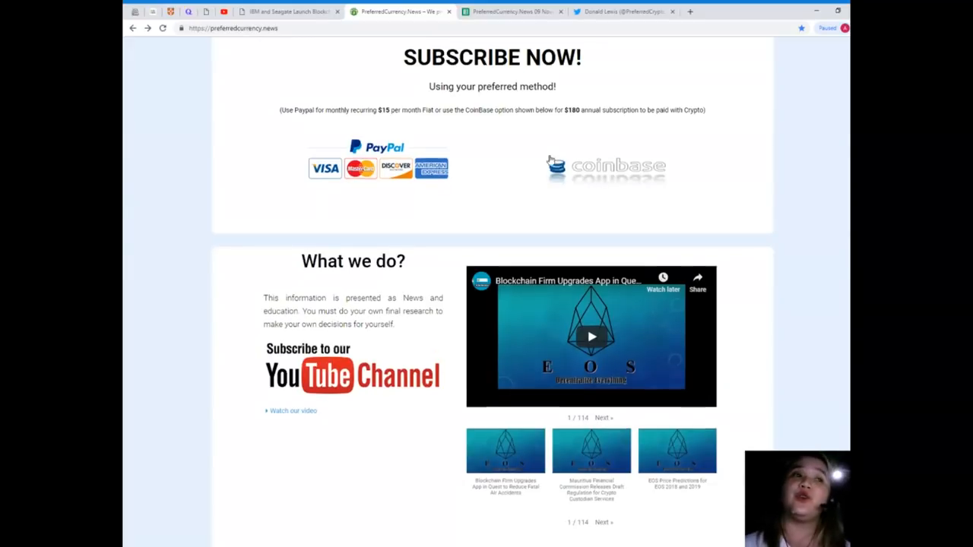
scroll("down", 3)
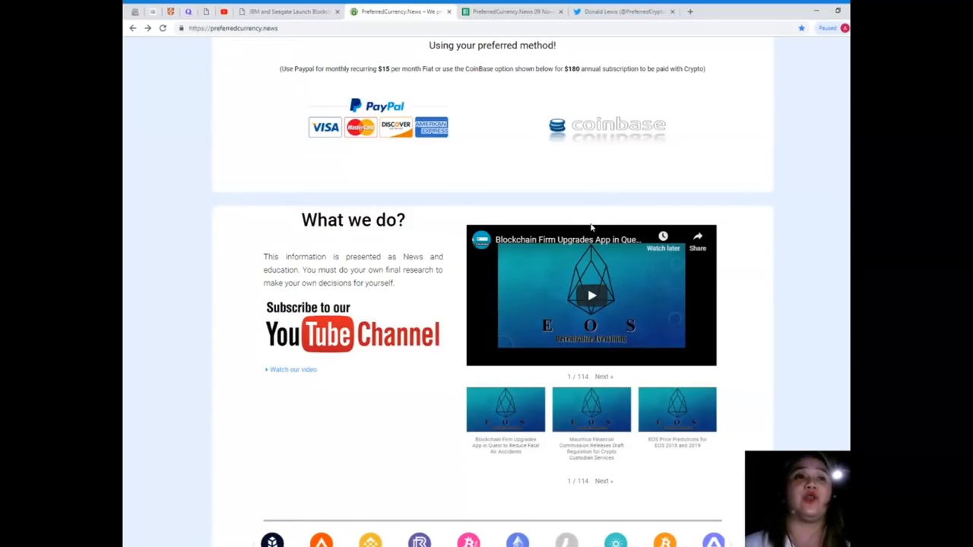
scroll("down", 3)
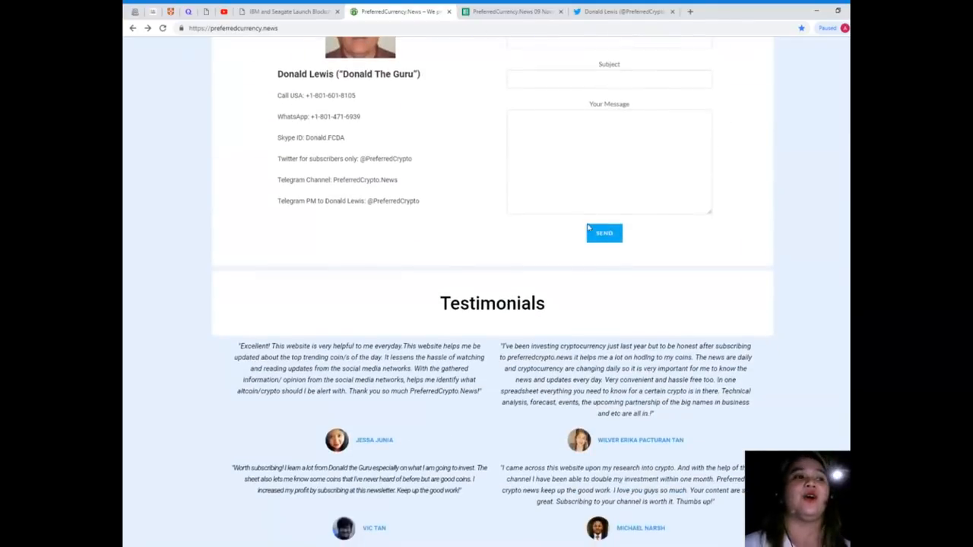
scroll("up", 3)
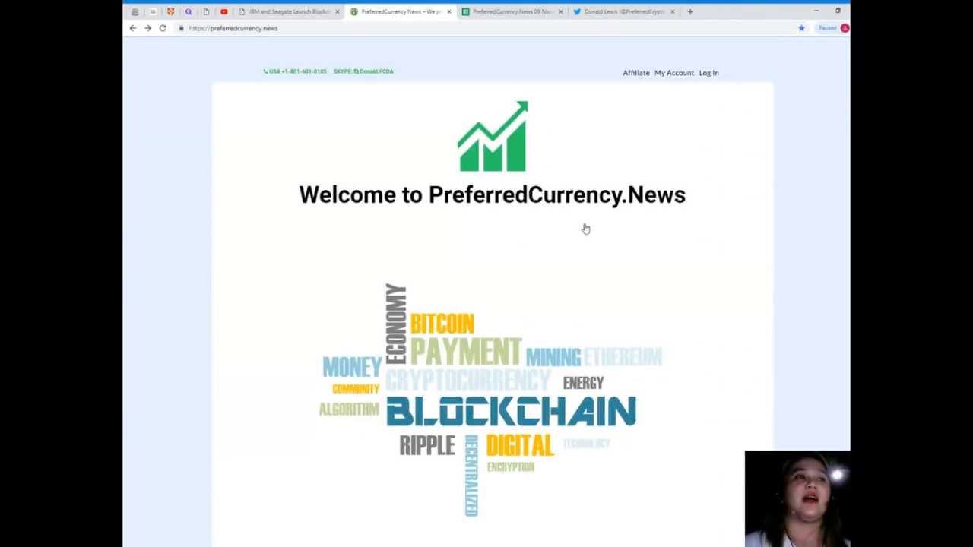
scroll("down", 3)
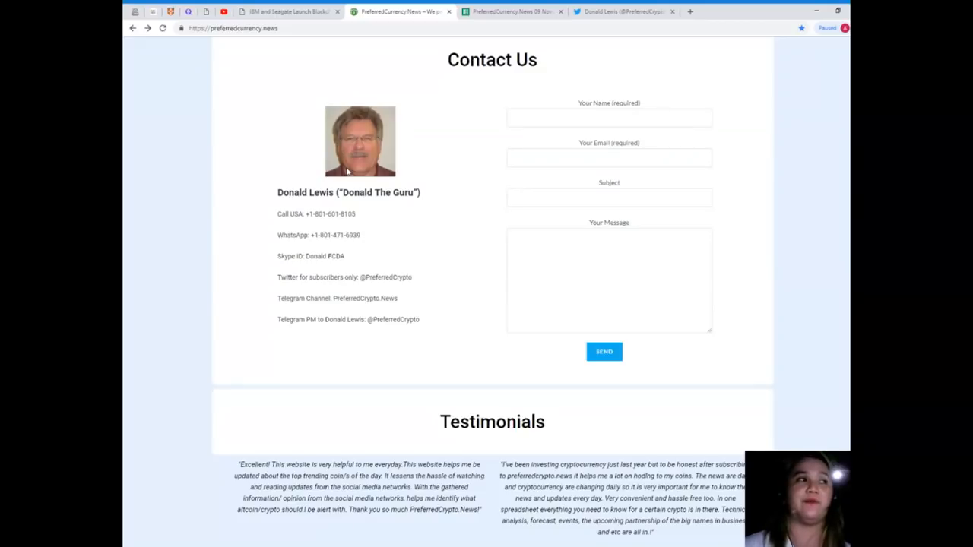
mouse_move(310, 228)
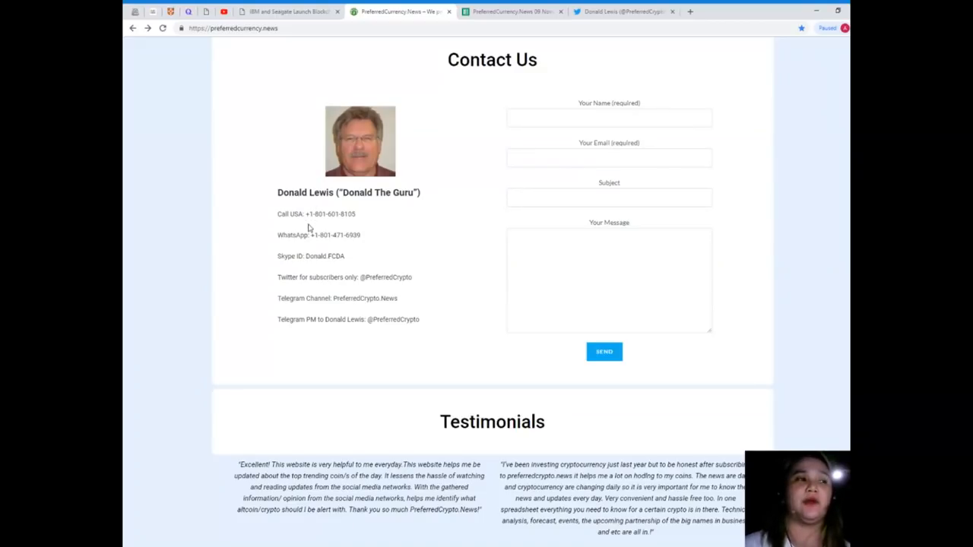
mouse_move(337, 237)
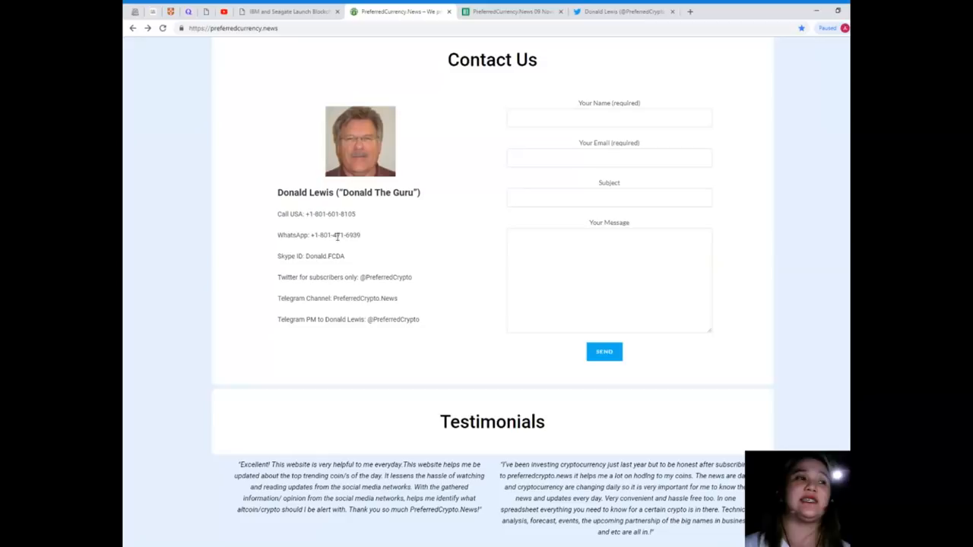
mouse_move(306, 250)
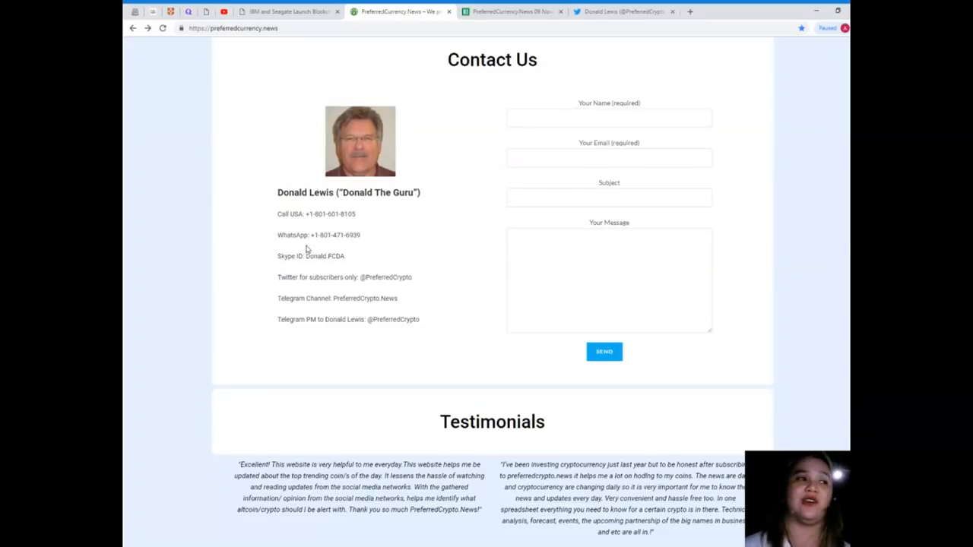
mouse_move(318, 246)
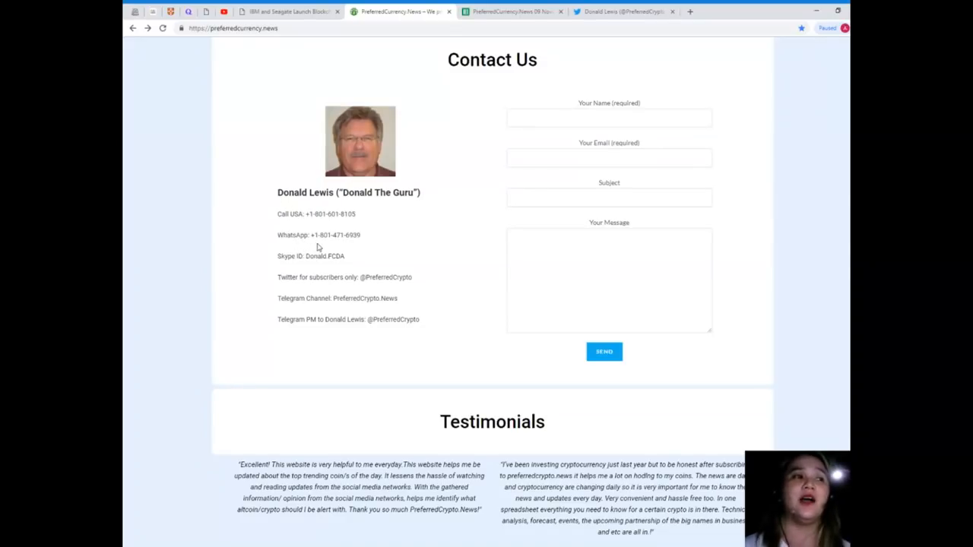
mouse_move(354, 248)
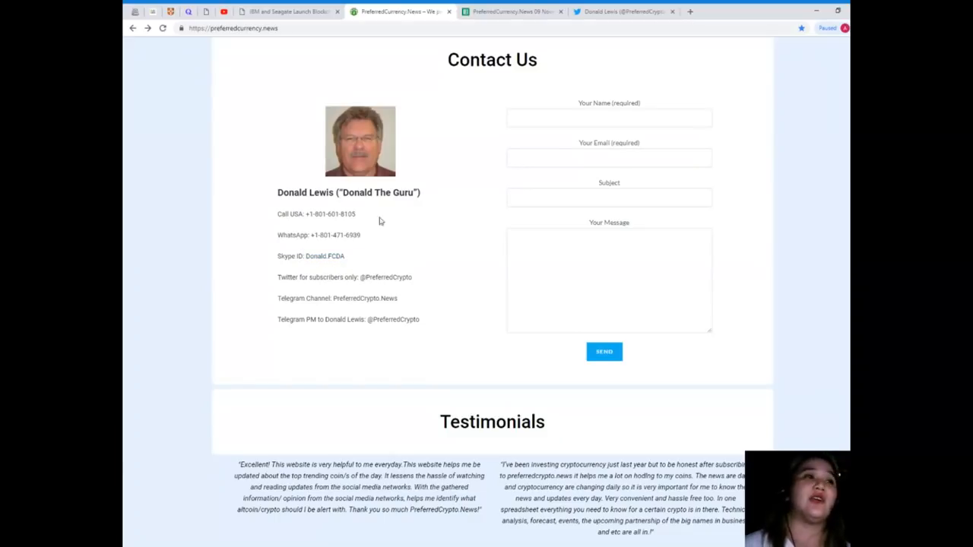
left_click(623, 10)
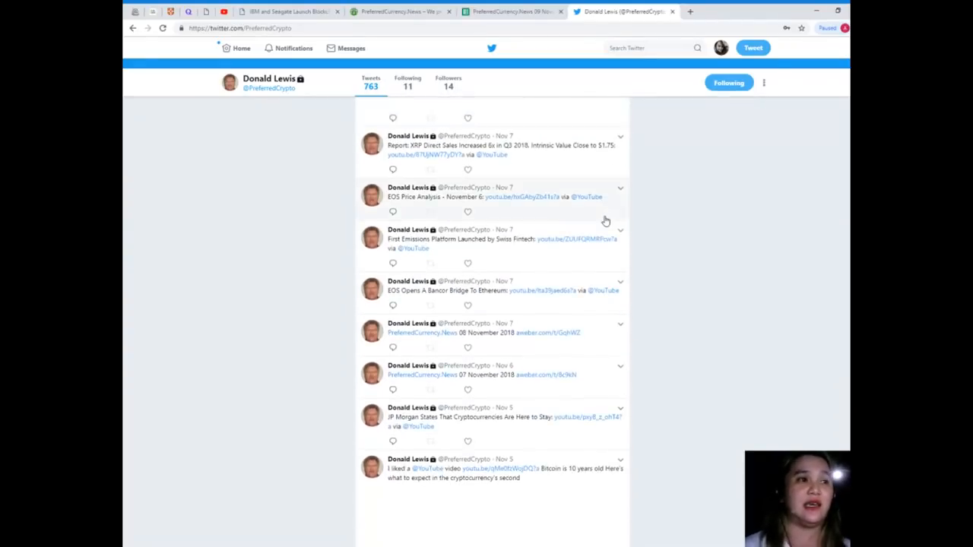
Scroll the Twitter timeline to early-November tweets, then return to the PreferredCurrency.News tab
scroll("down", 3)
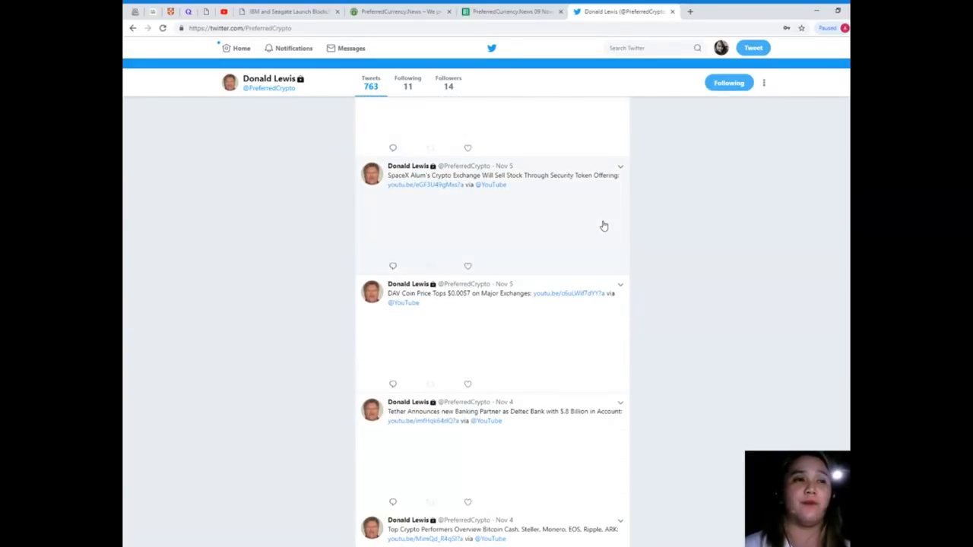
scroll("down", 3)
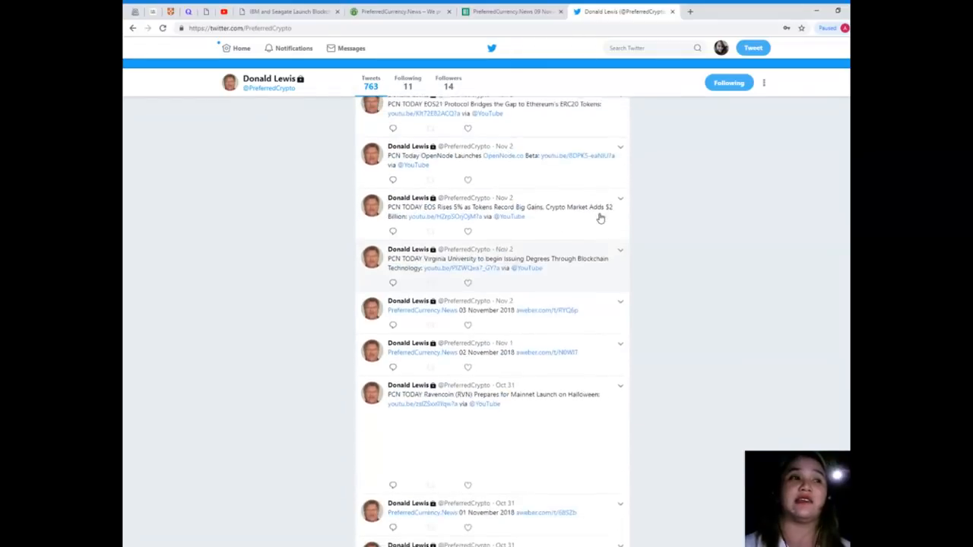
left_click(400, 11)
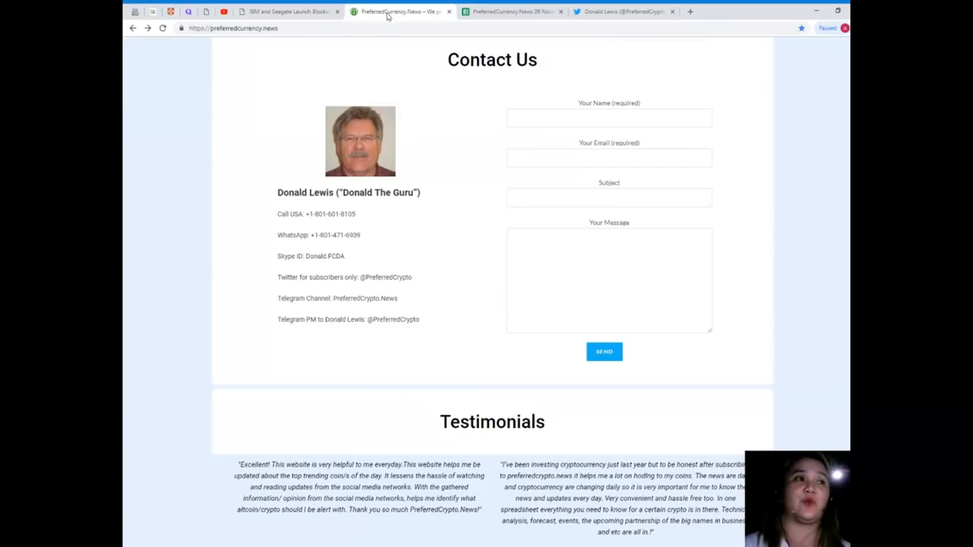
Scroll PreferredCurrency.News past Contact Us to the testimonials and subscribe button
scroll("down", 3)
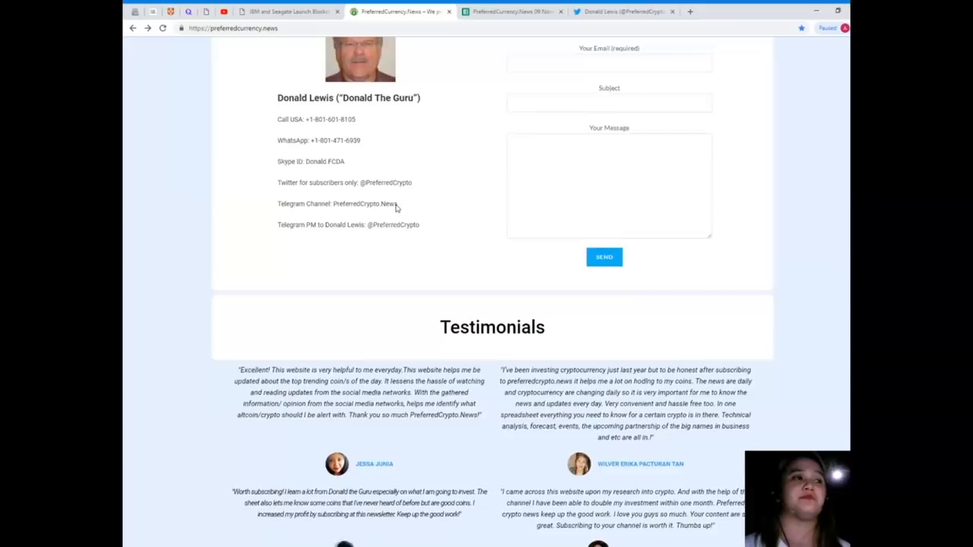
scroll("down", 3)
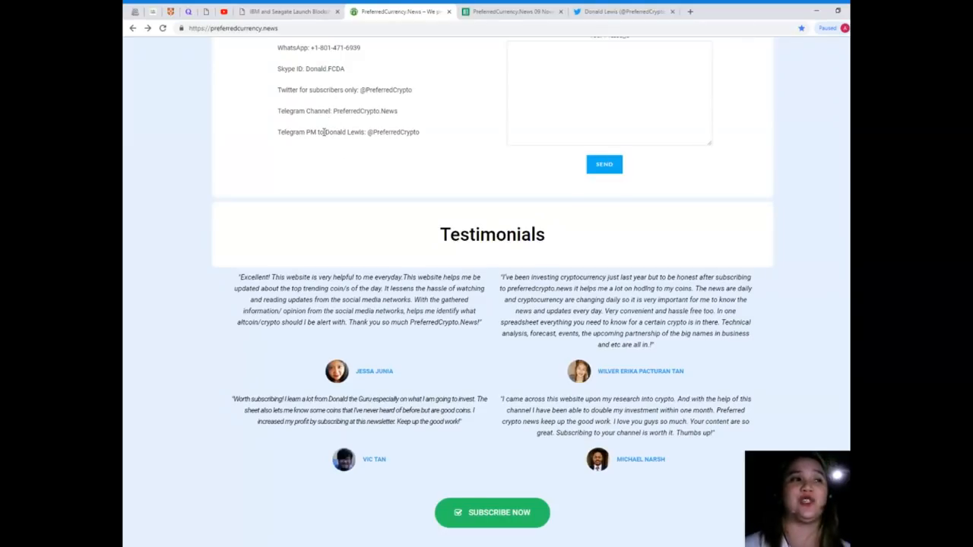
mouse_move(319, 147)
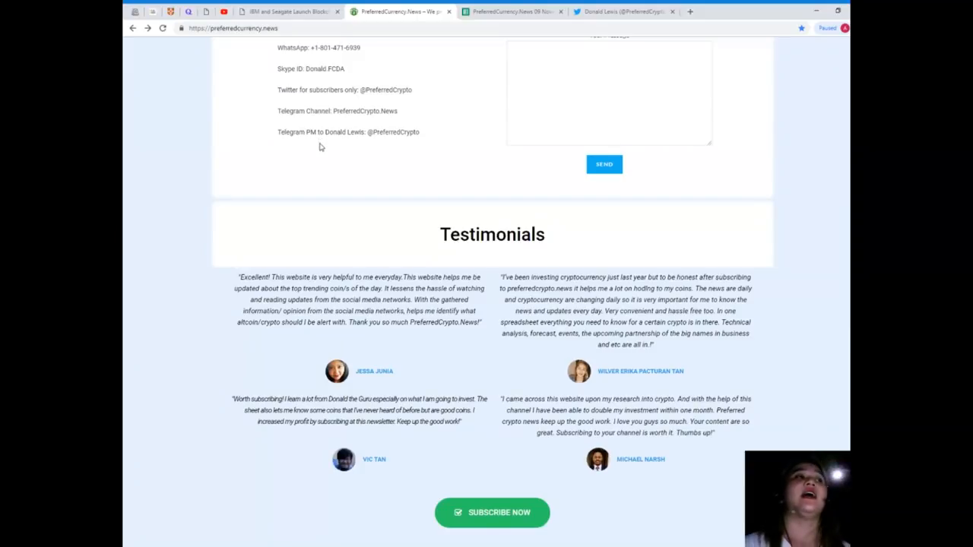
mouse_move(319, 143)
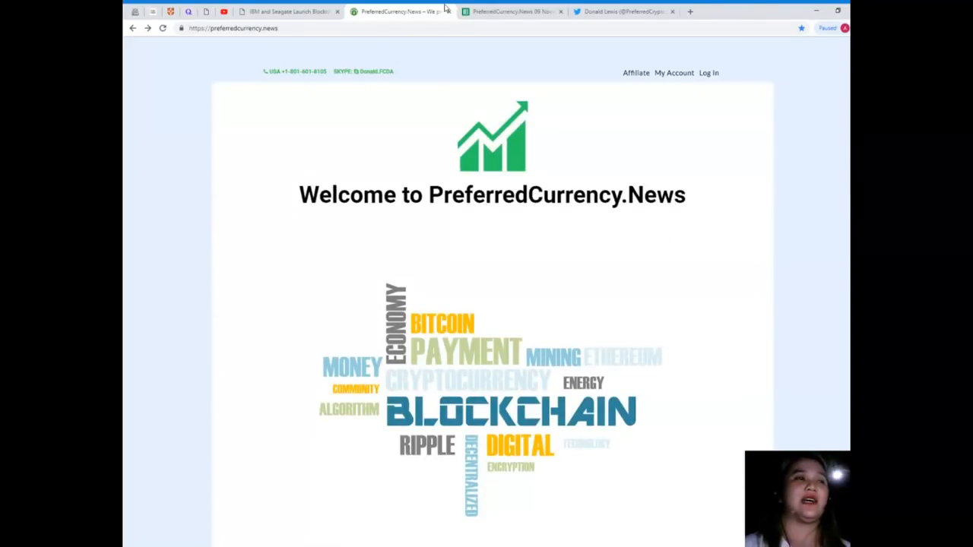
mouse_move(405, 19)
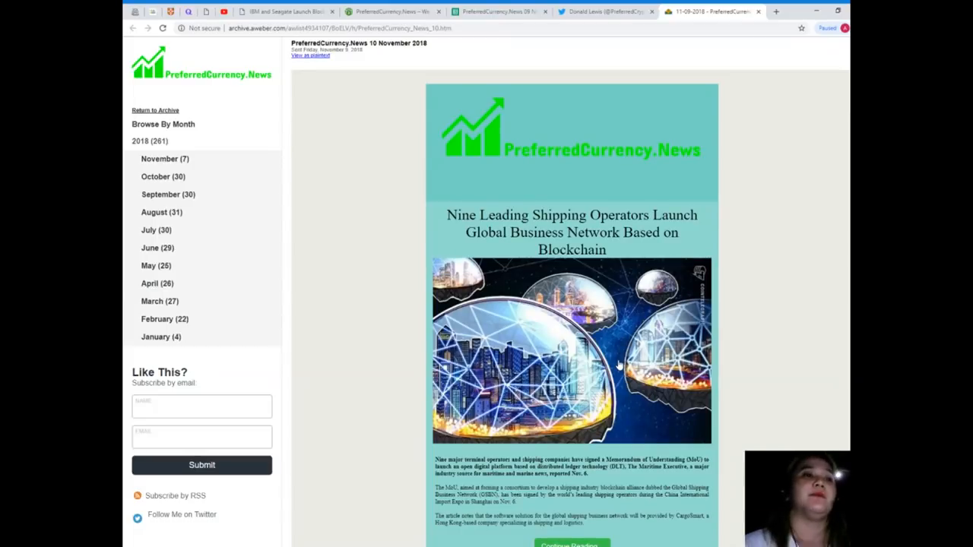
Scroll the AWeber newsletter to Donald's Research List, then return to the IBM–Seagate article tab
scroll("down", 3)
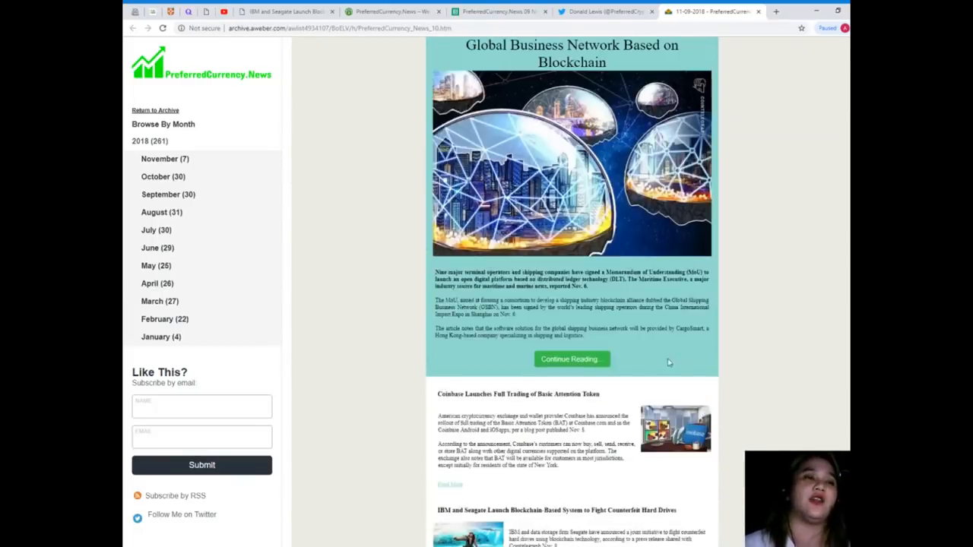
scroll("up", 3)
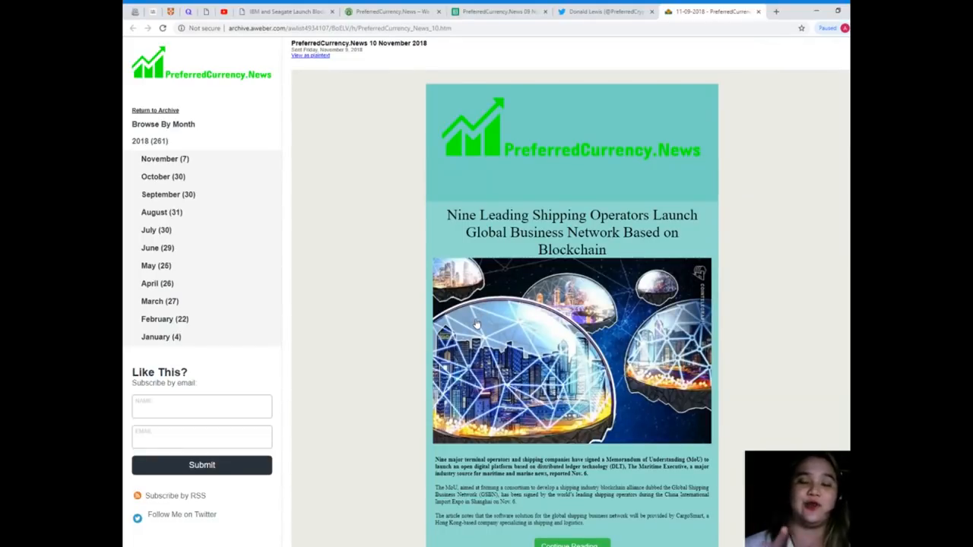
scroll("down", 3)
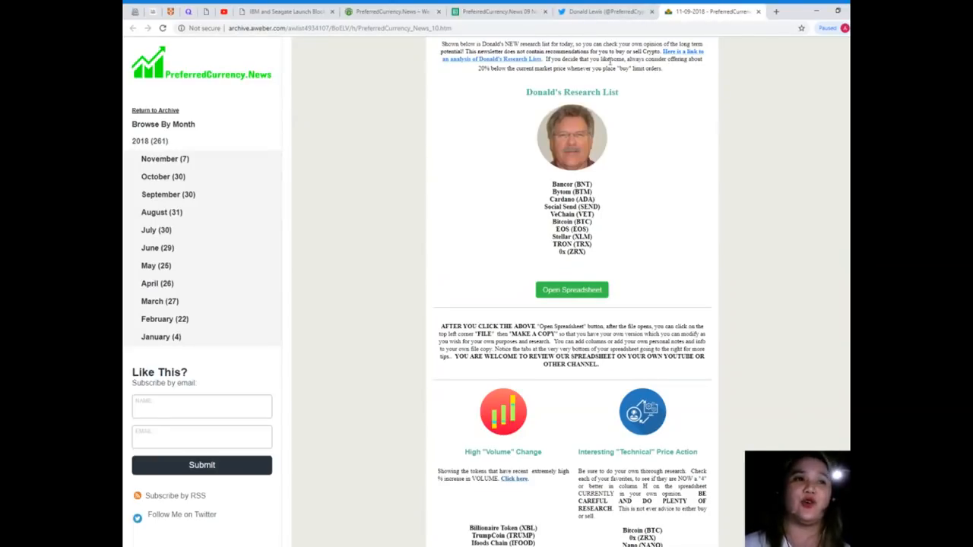
mouse_move(612, 155)
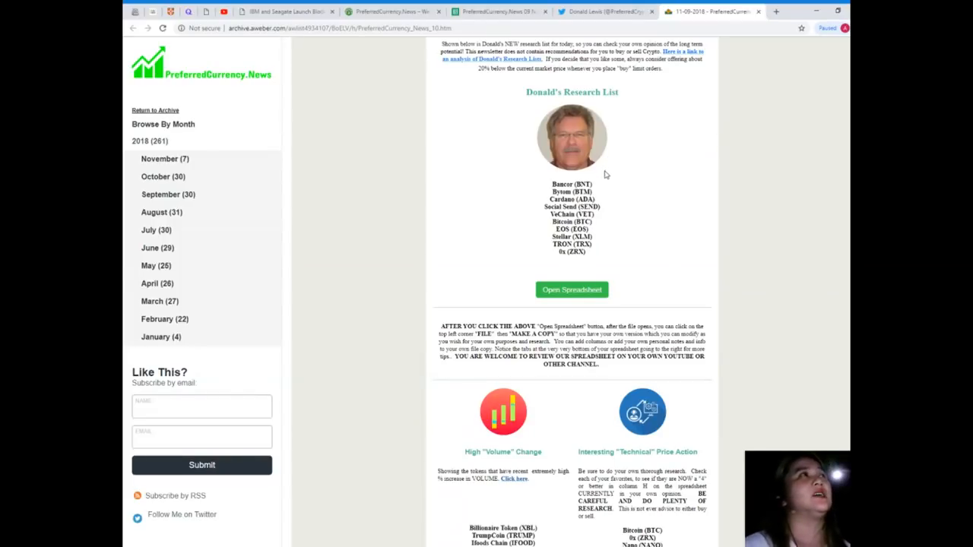
mouse_move(605, 178)
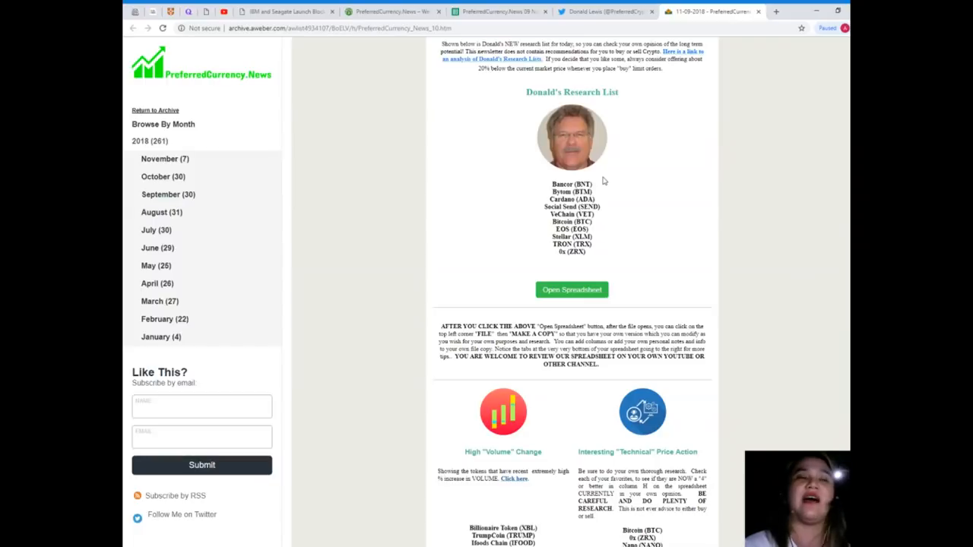
left_click(389, 11)
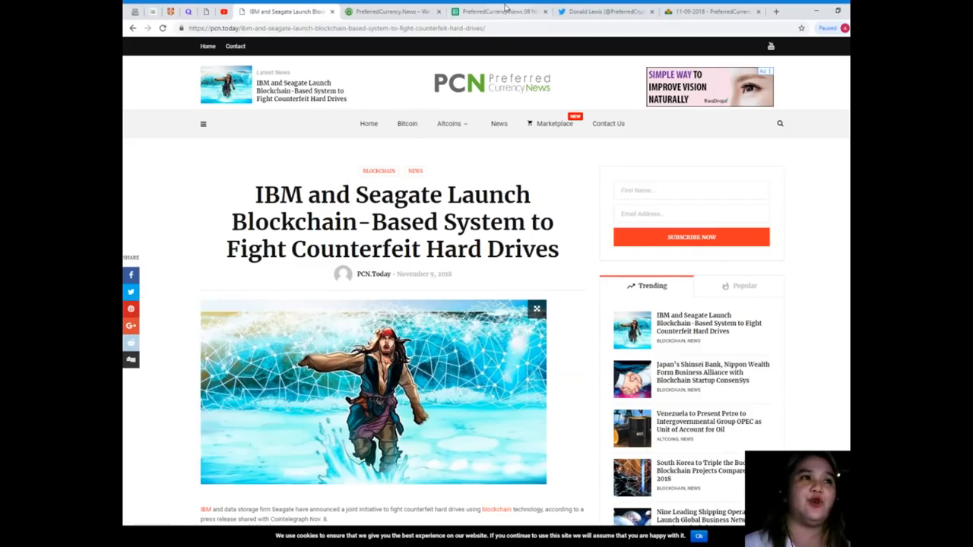
Switch to the PreferredCurrency.News 09 November 2018 Google Sheets tab
left_click(495, 11)
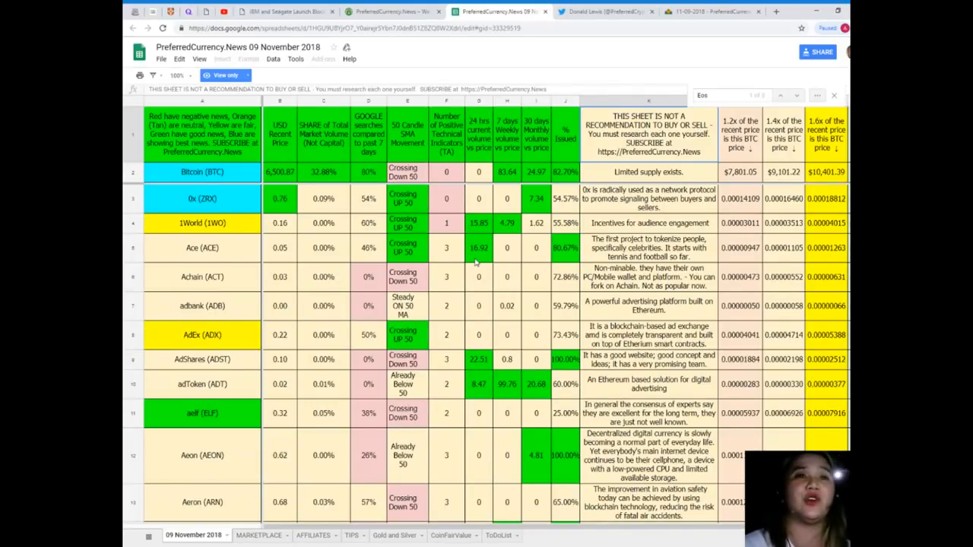
Scroll through the token rows of the 09 November 2018 sheet, then return to PreferredCurrency.News
scroll("down", 3)
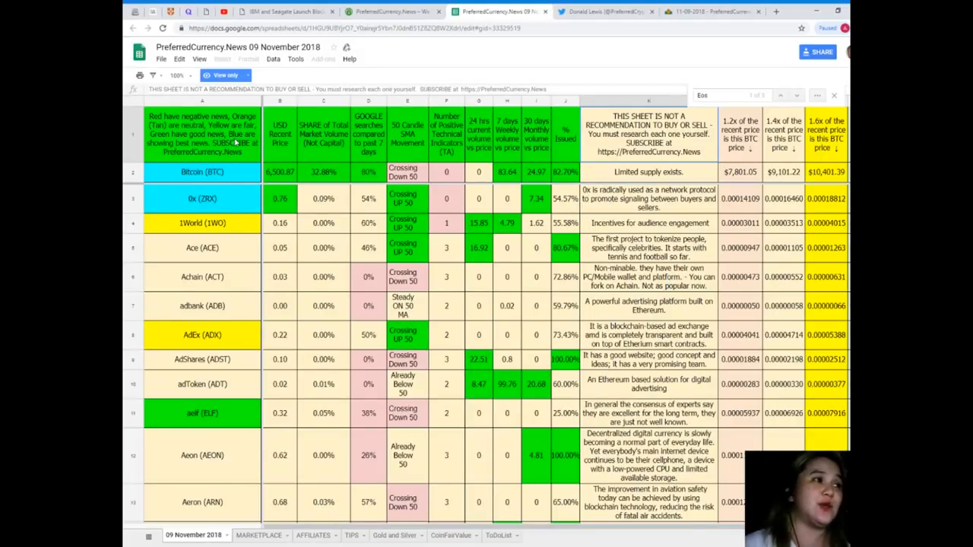
mouse_move(347, 352)
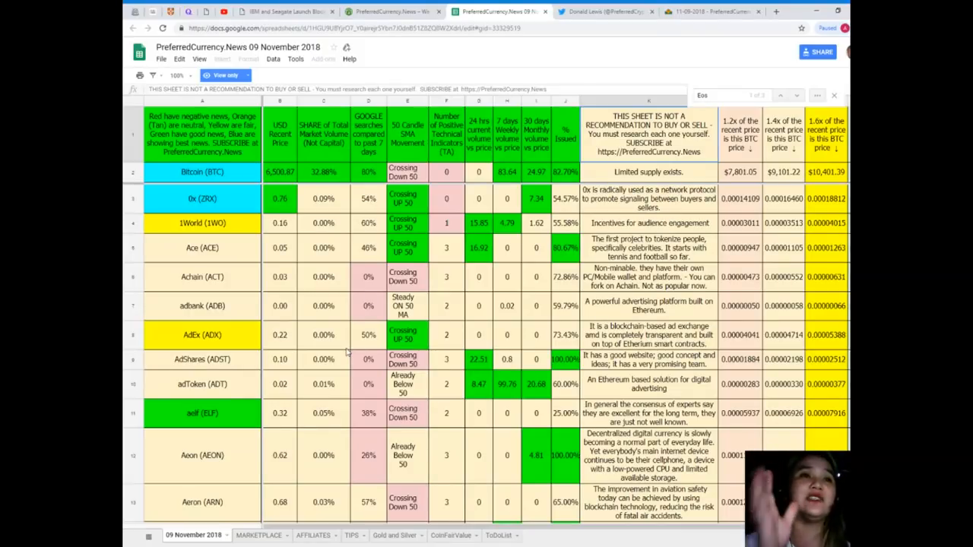
mouse_move(470, 265)
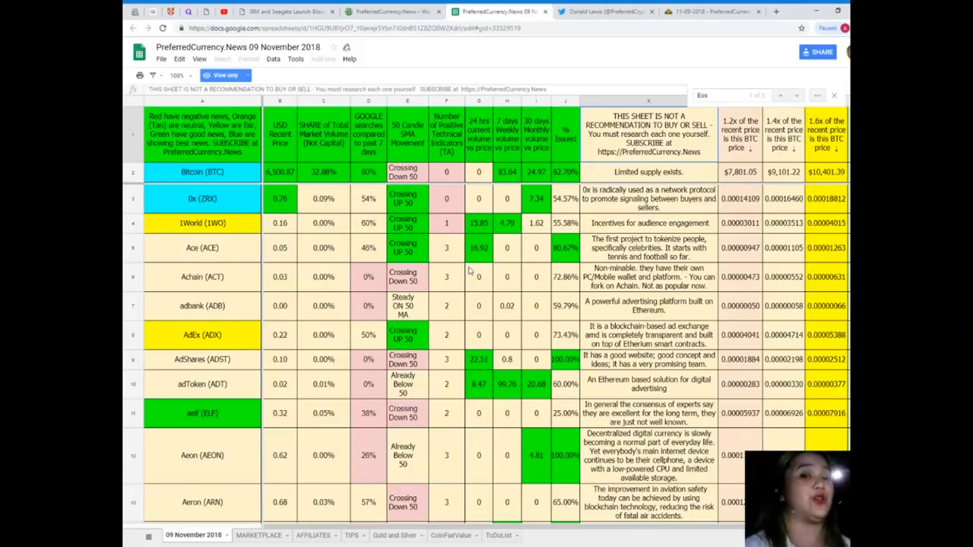
mouse_move(352, 224)
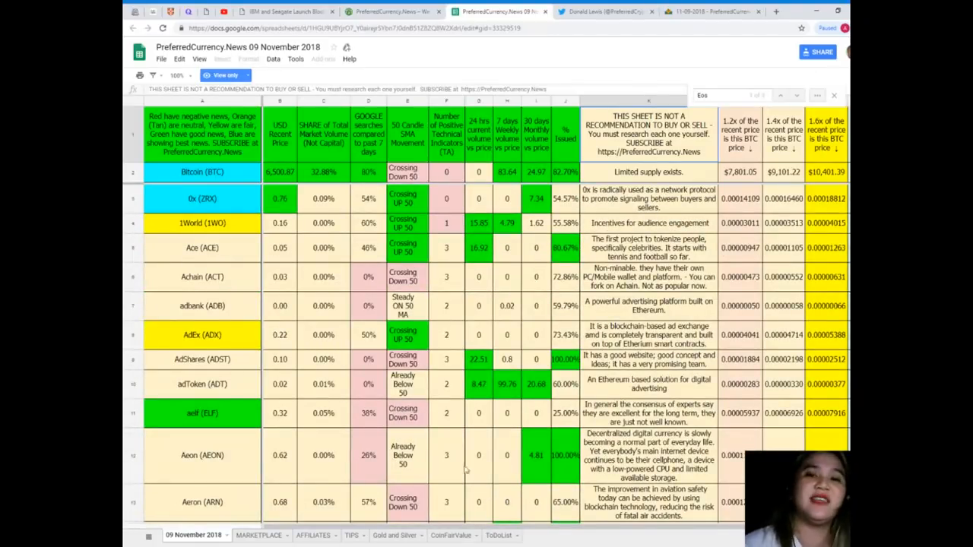
left_click(392, 11)
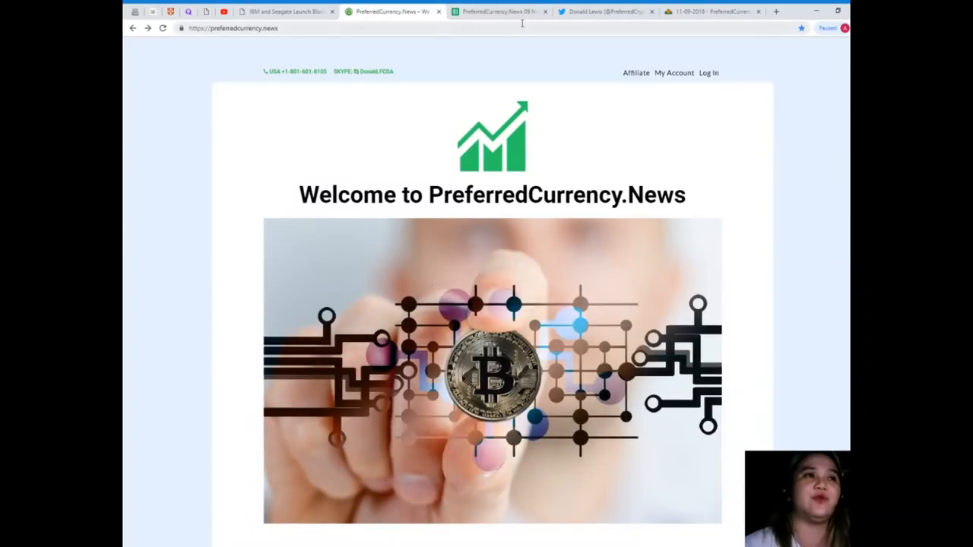